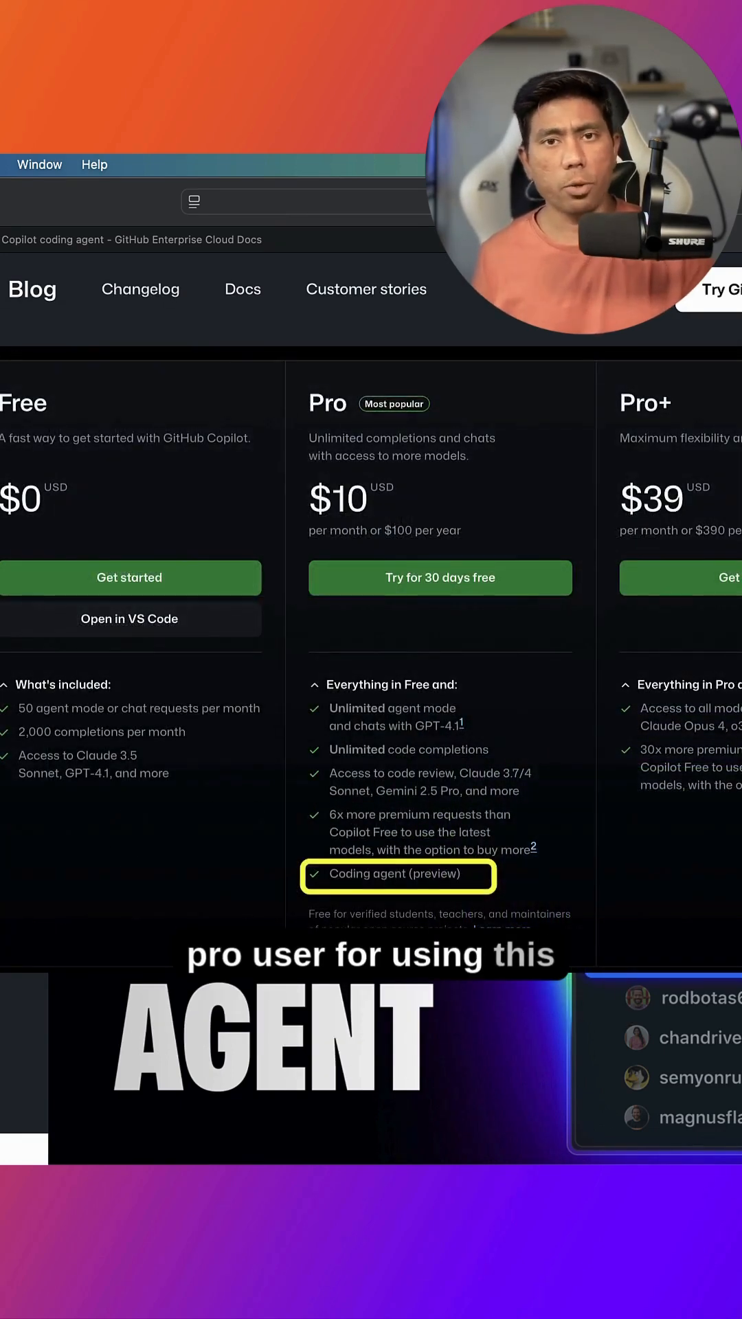
- Bring up the account menu from the avatar in the top-right corner
click(302, 202)
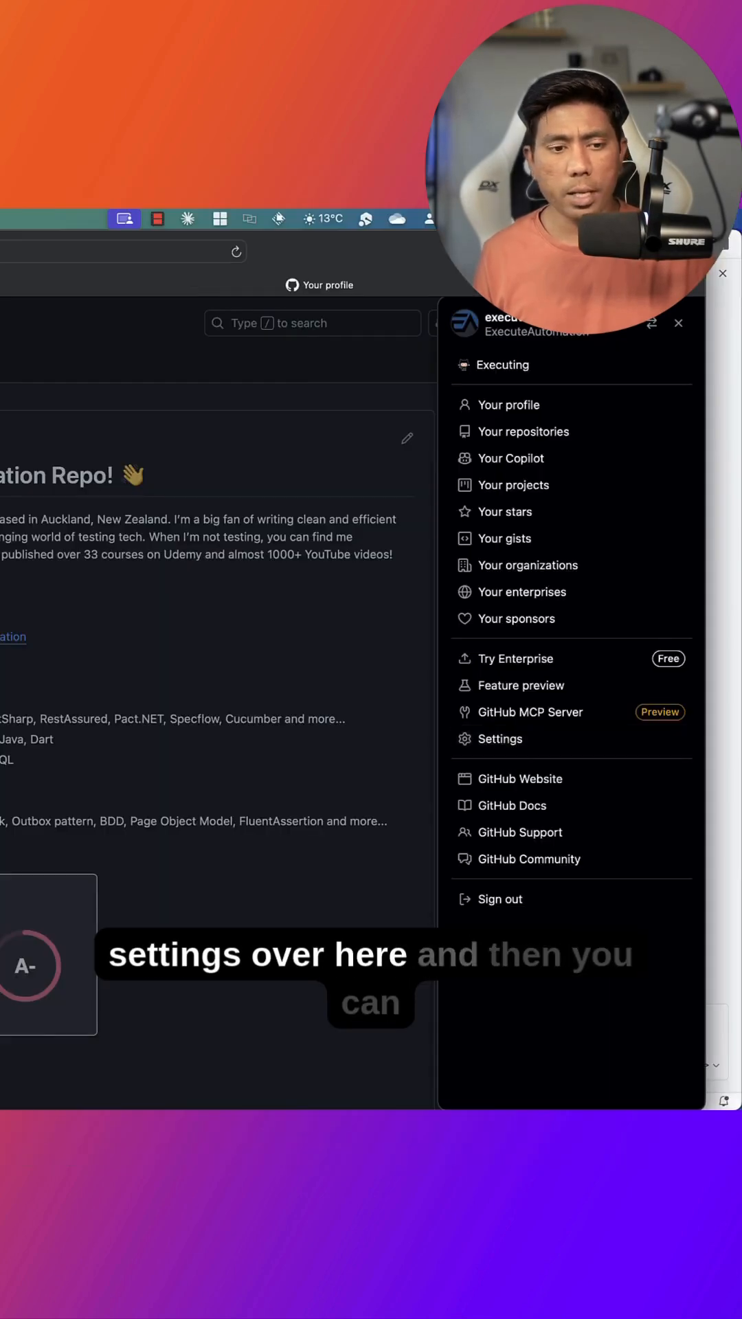
- Reach the Copilot Coding agent settings page with its repository access section
click(501, 739)
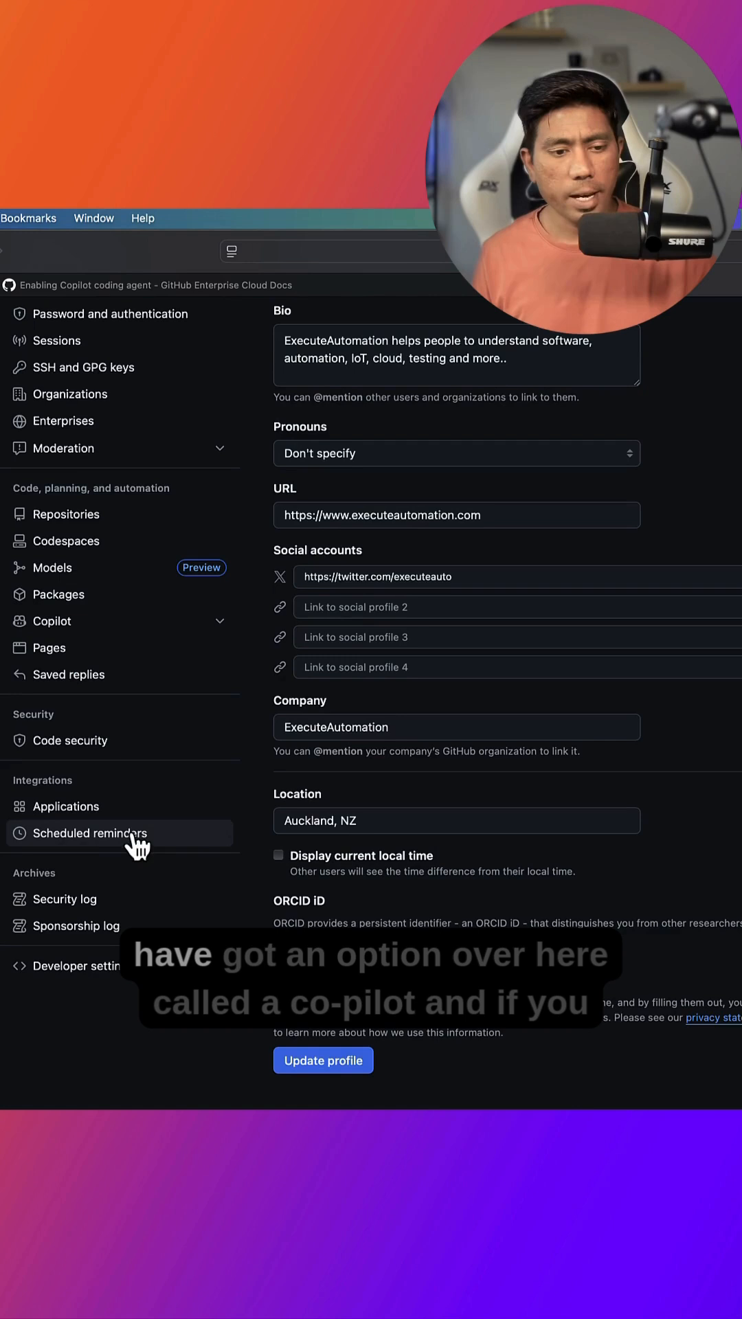
click(53, 621)
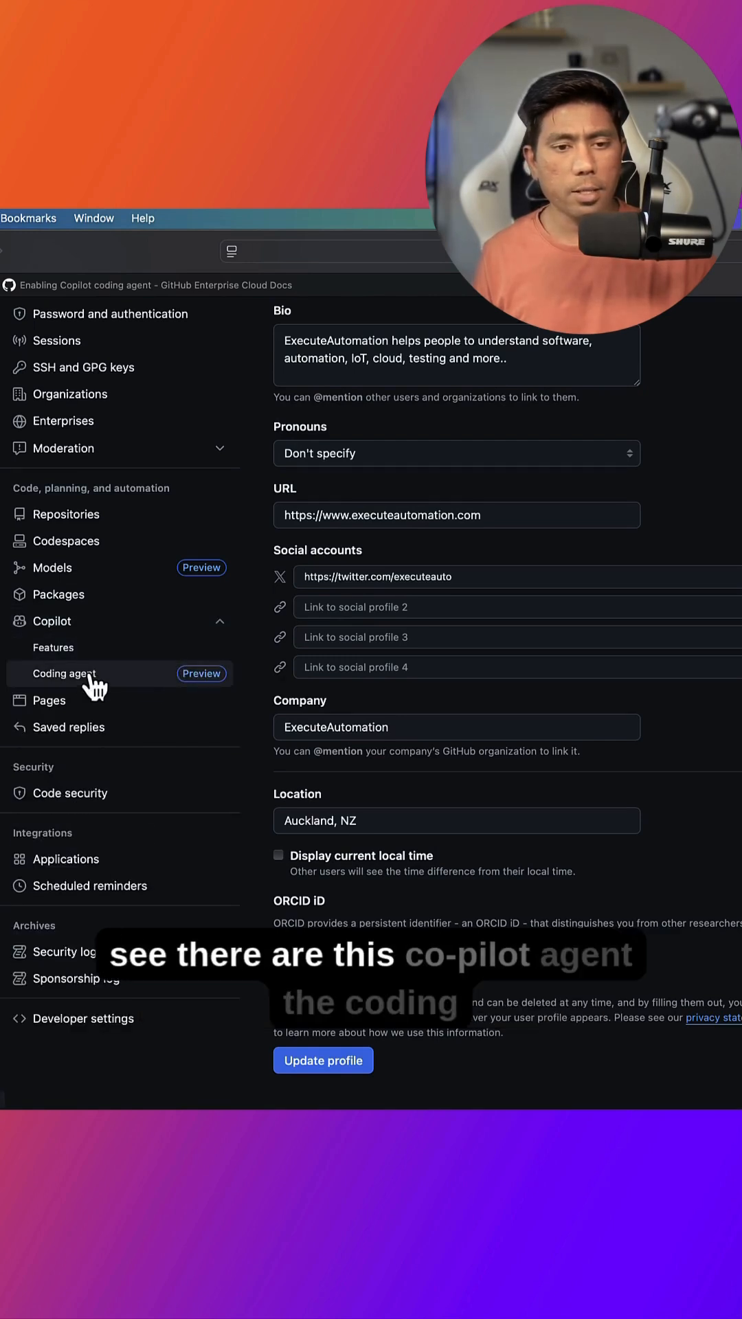
click(65, 673)
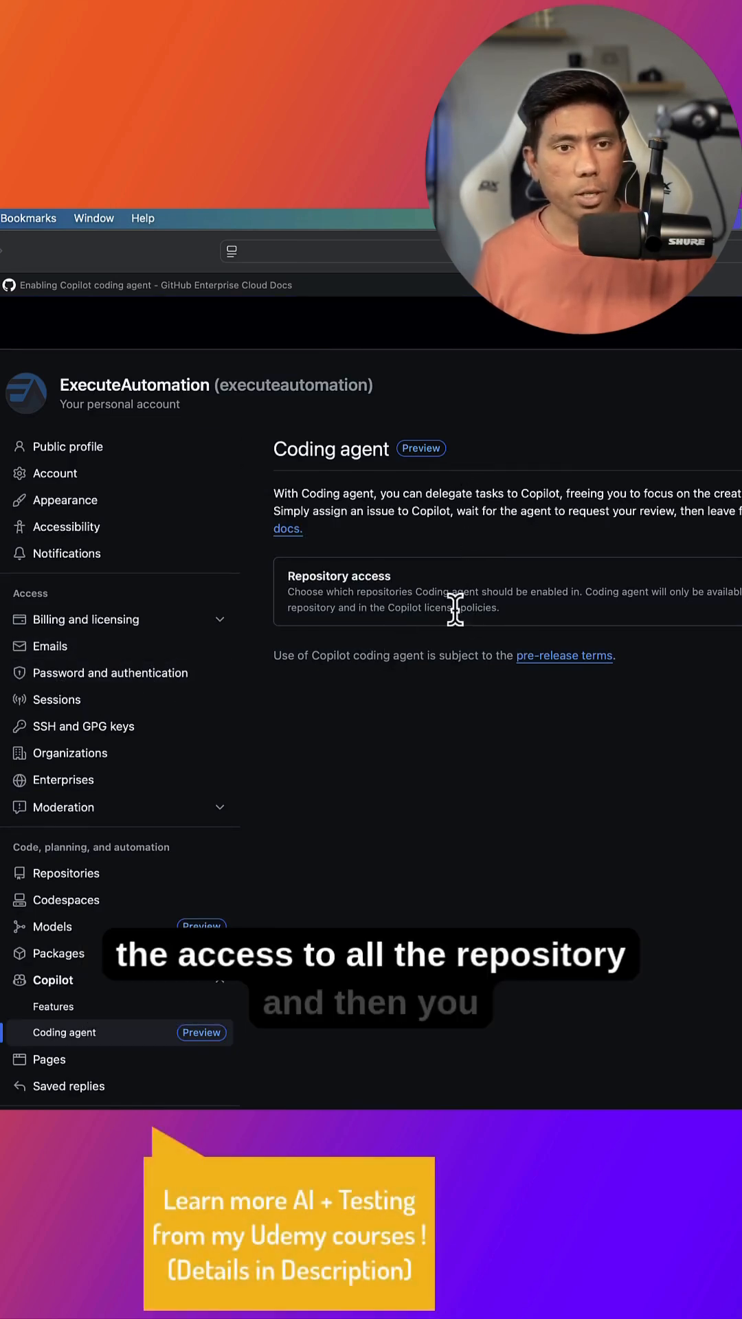
- Scroll through the Copilot feature settings list to review it
scroll(down, 3)
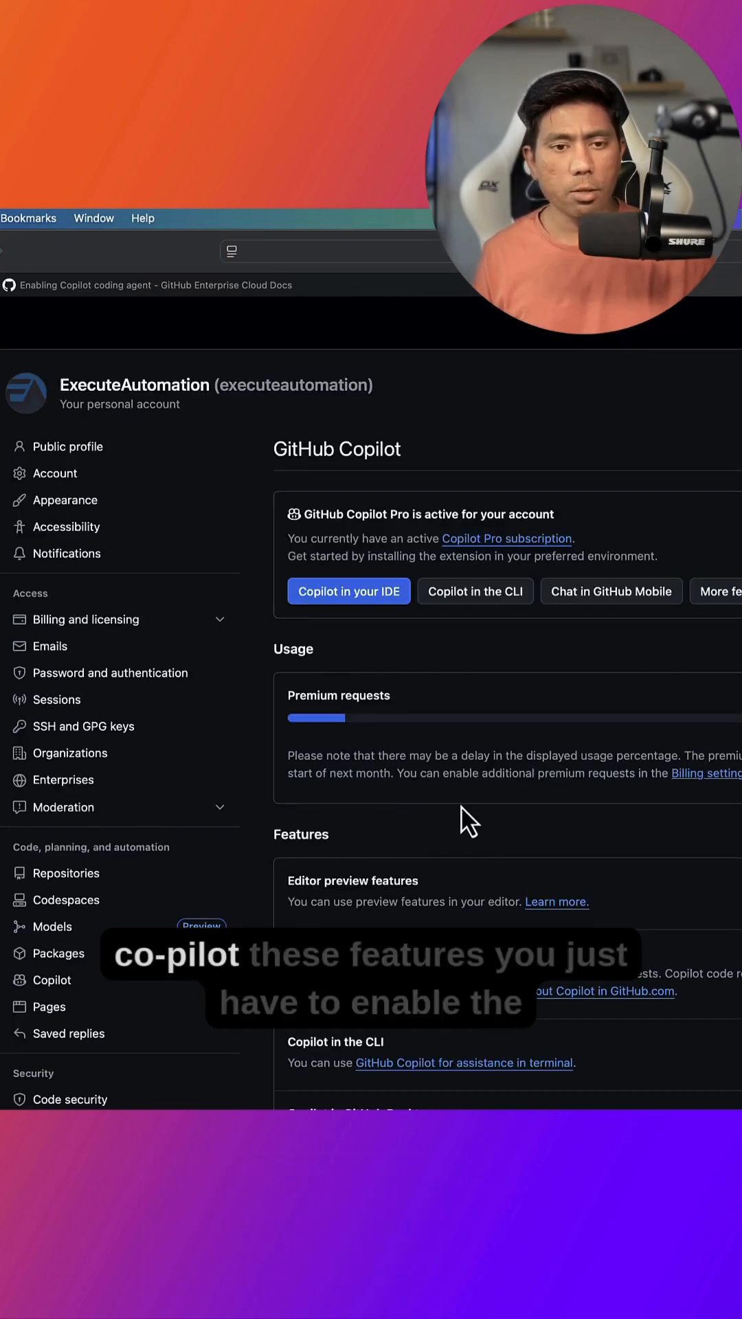
scroll(down, 3)
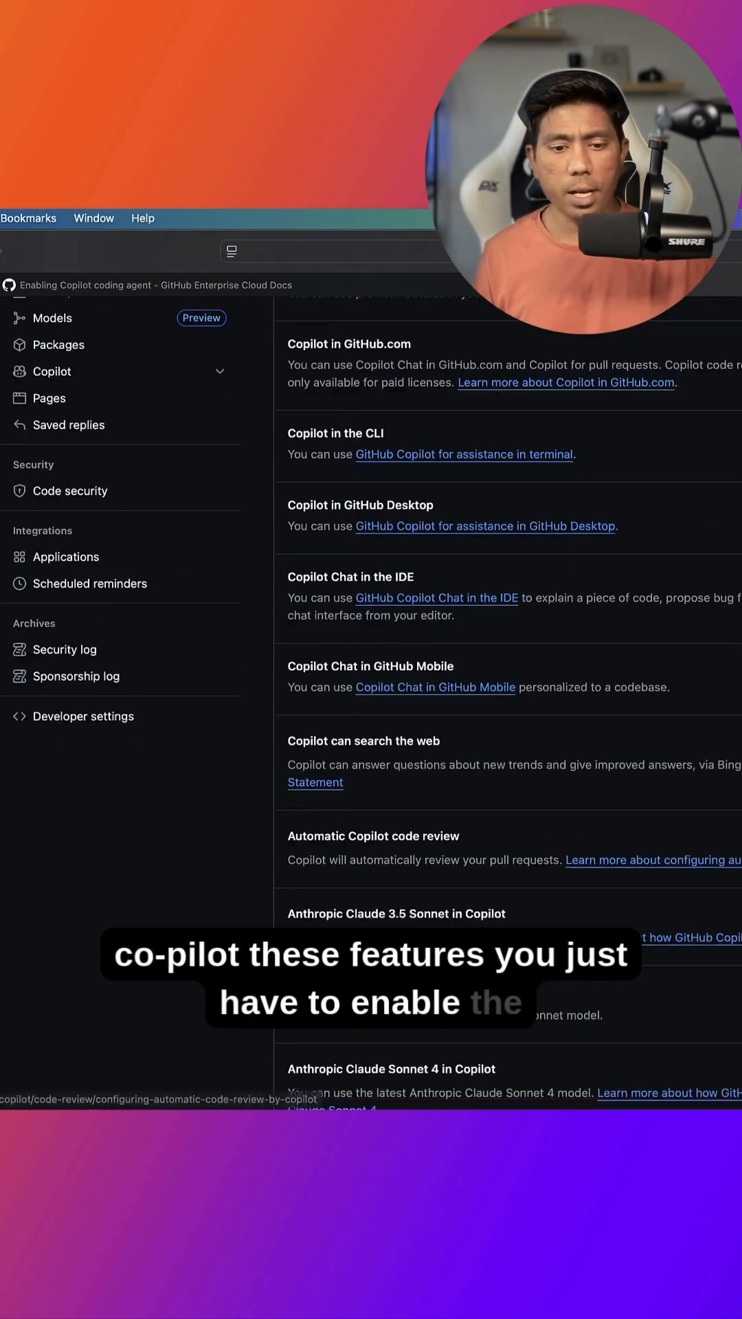
scroll(down, 3)
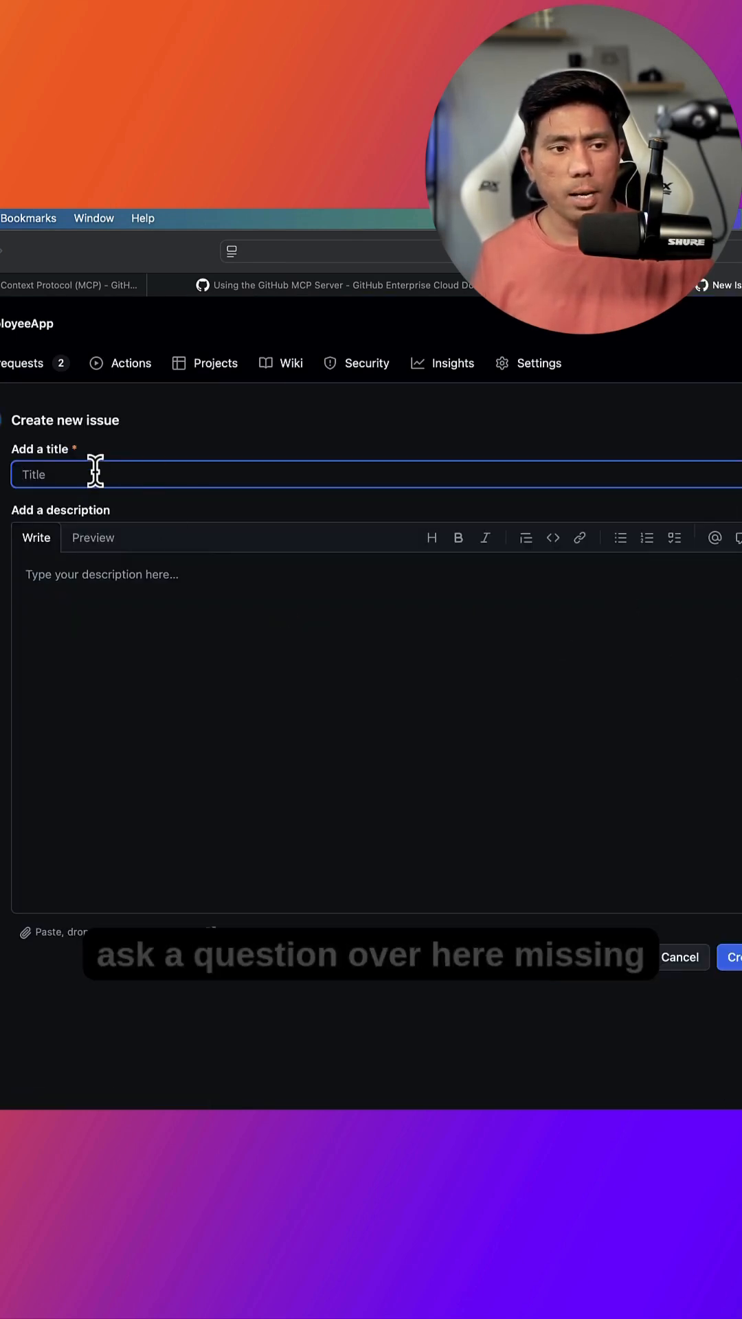
- Create issue #8 titled 'Missing changing different color options in the application'
text(Missing)
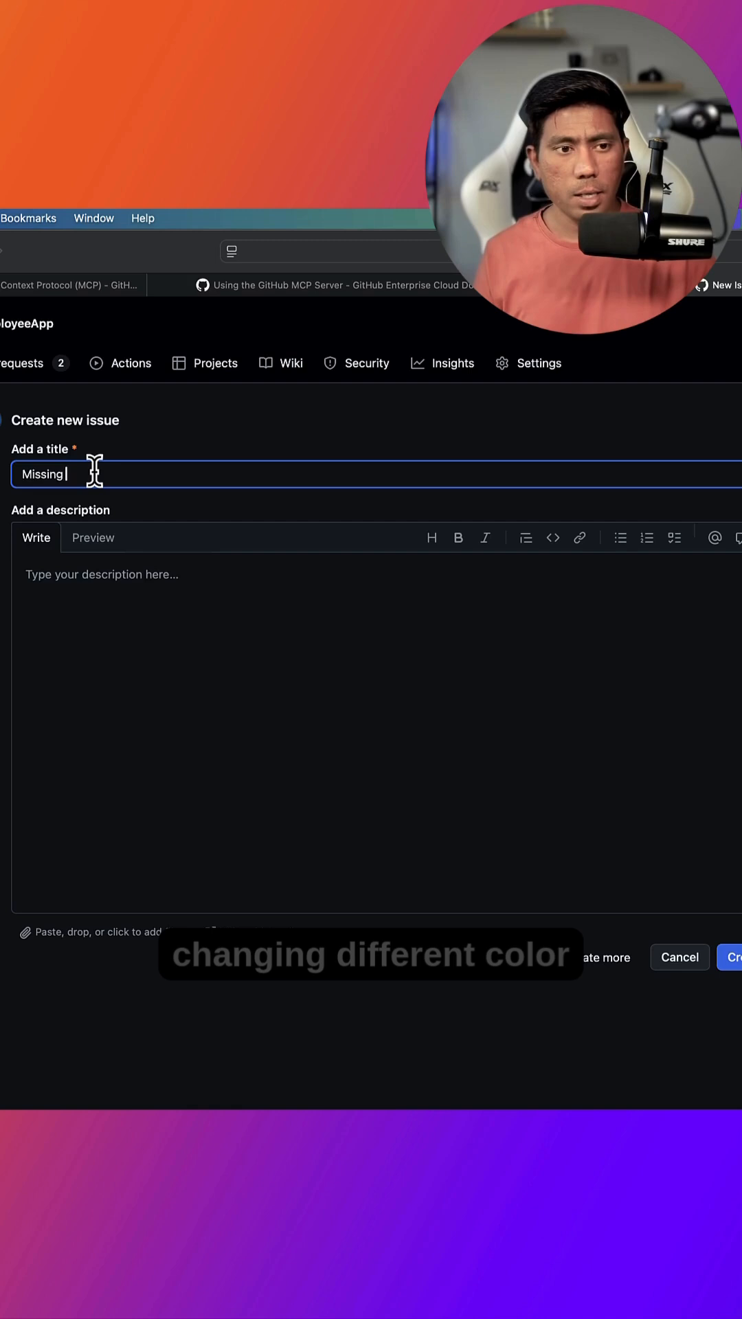
text(changing different color)
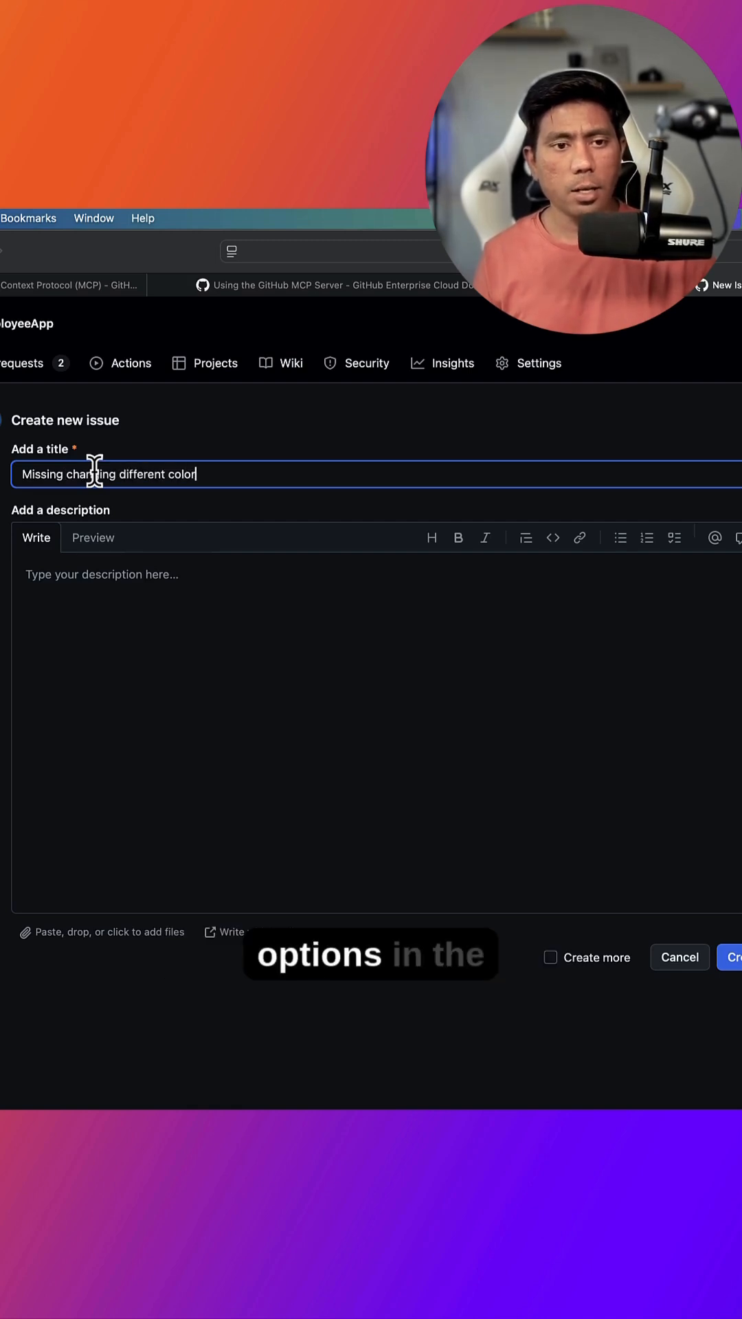
text(options in then)
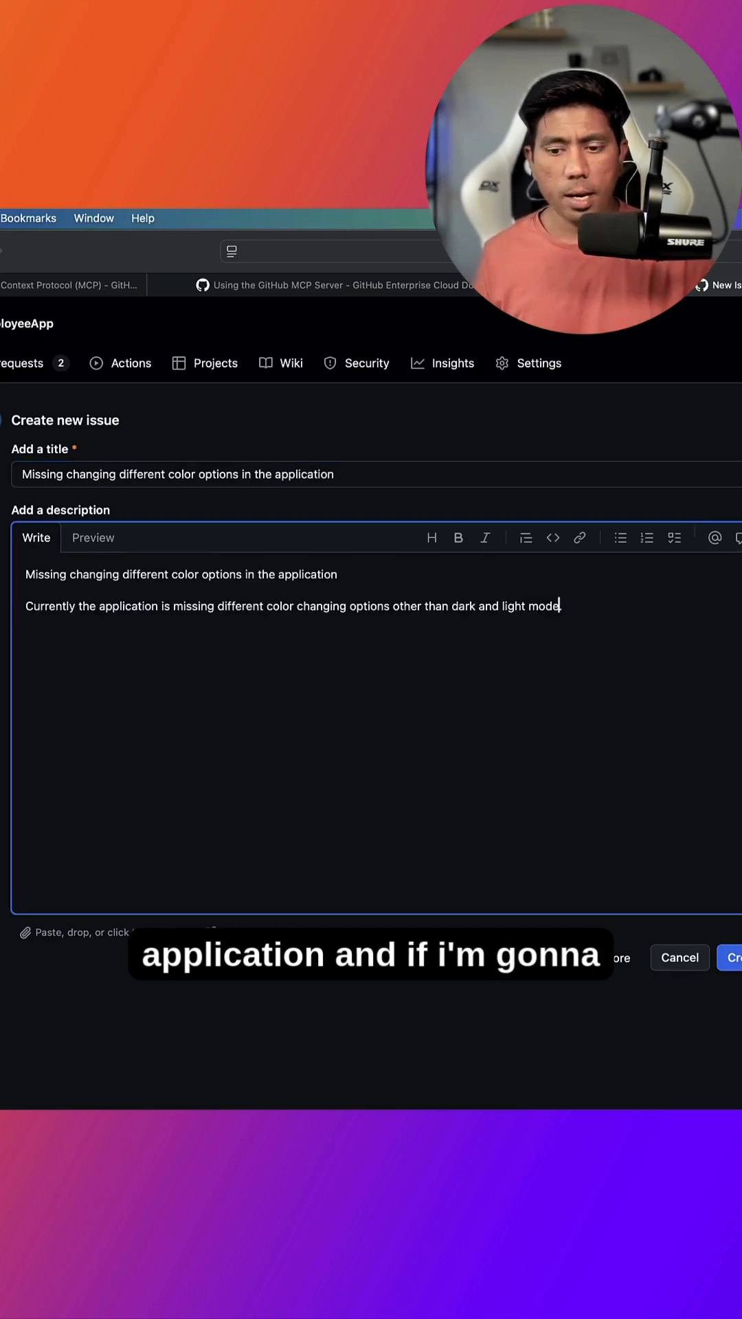
click(733, 958)
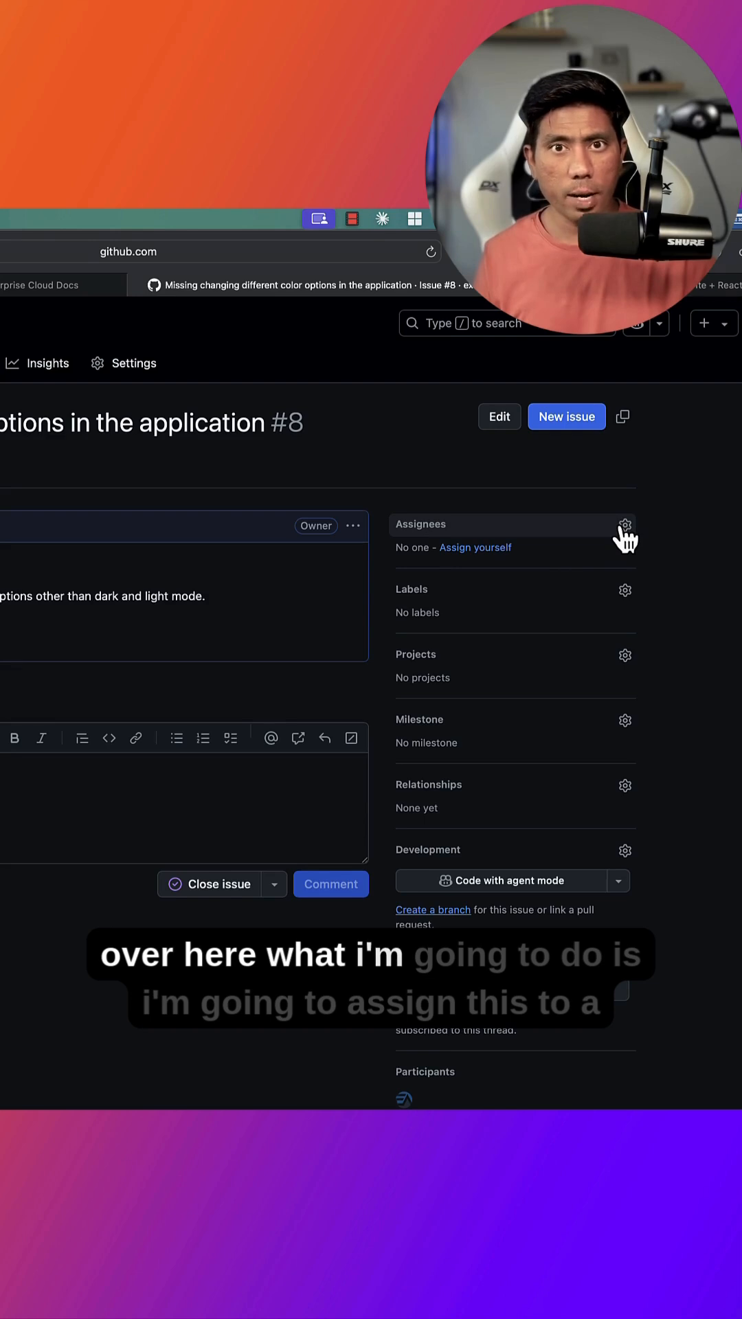
- Assign issue #8 to Copilot via the Assignees list, triggering WIP pull request #9
click(626, 525)
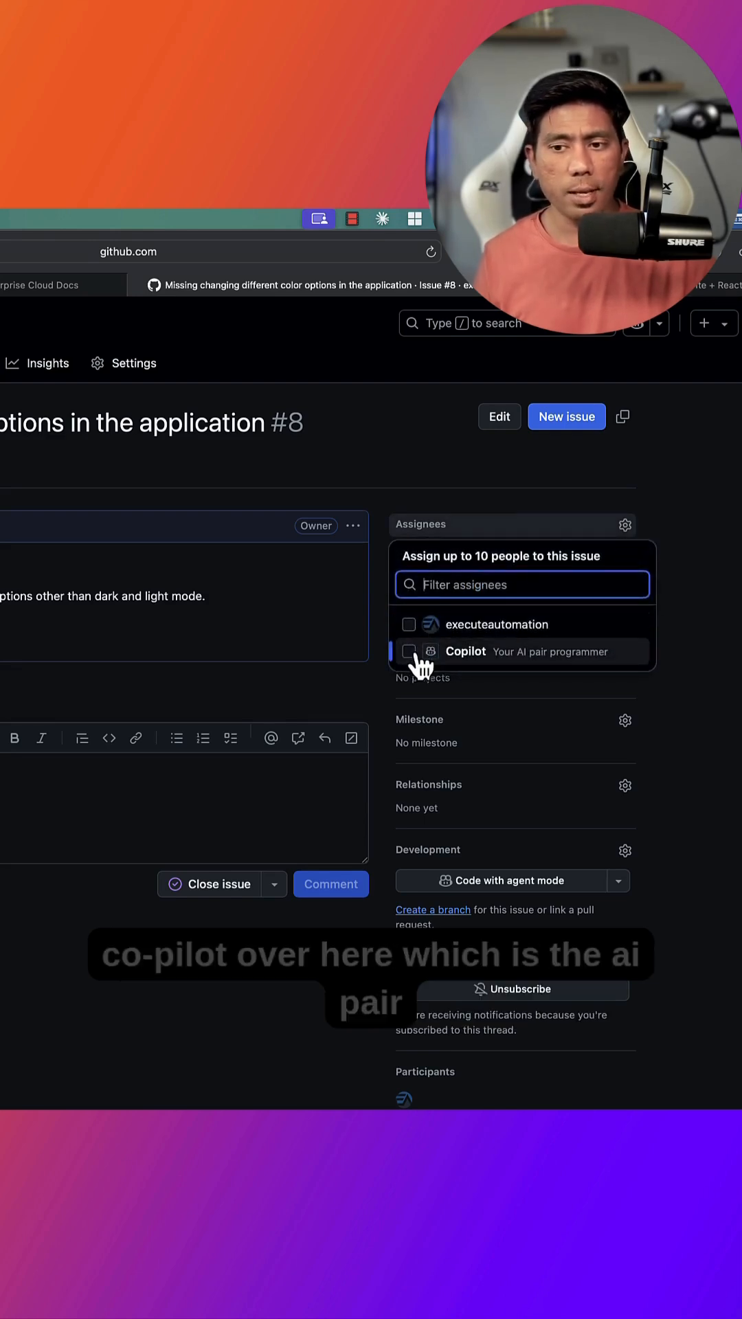
click(410, 651)
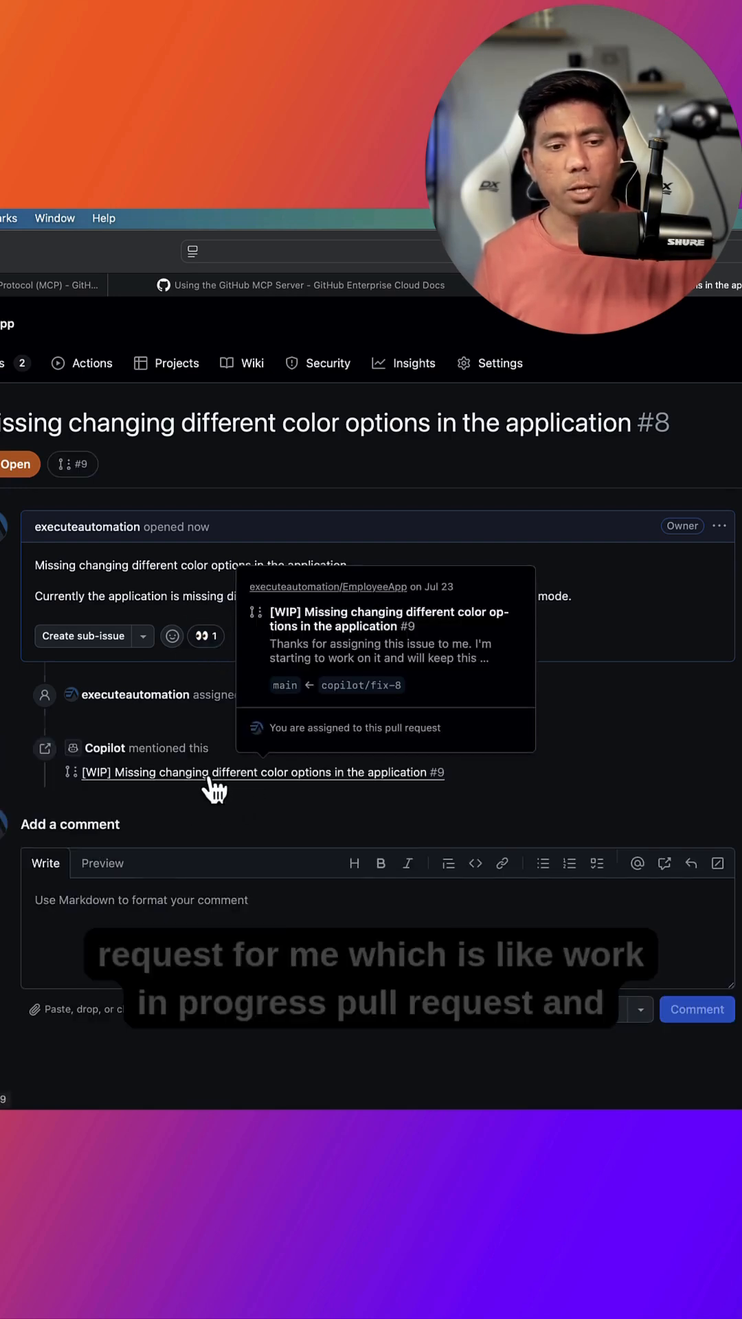
mouse_move(211, 796)
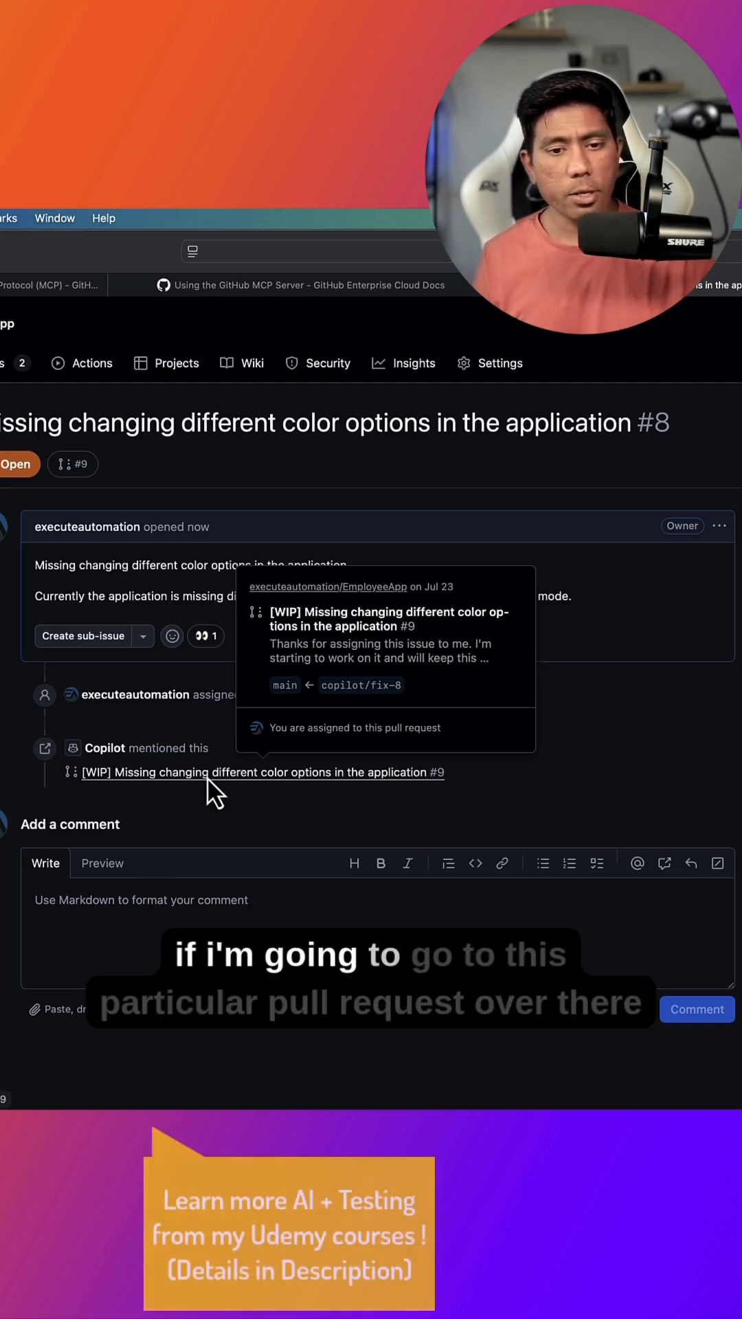
- View Copilot's draft pull request #9 and its initial plan for fixing issue #8
click(261, 773)
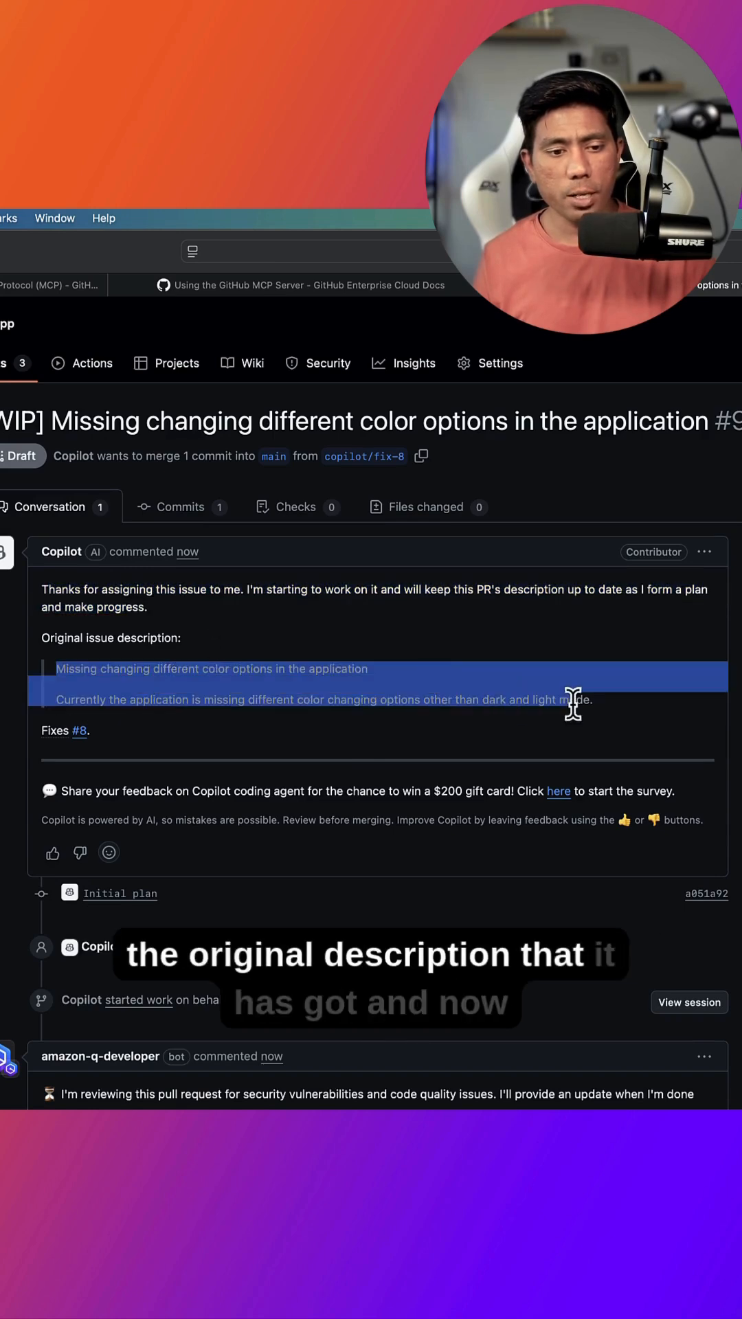
scroll(down, 3)
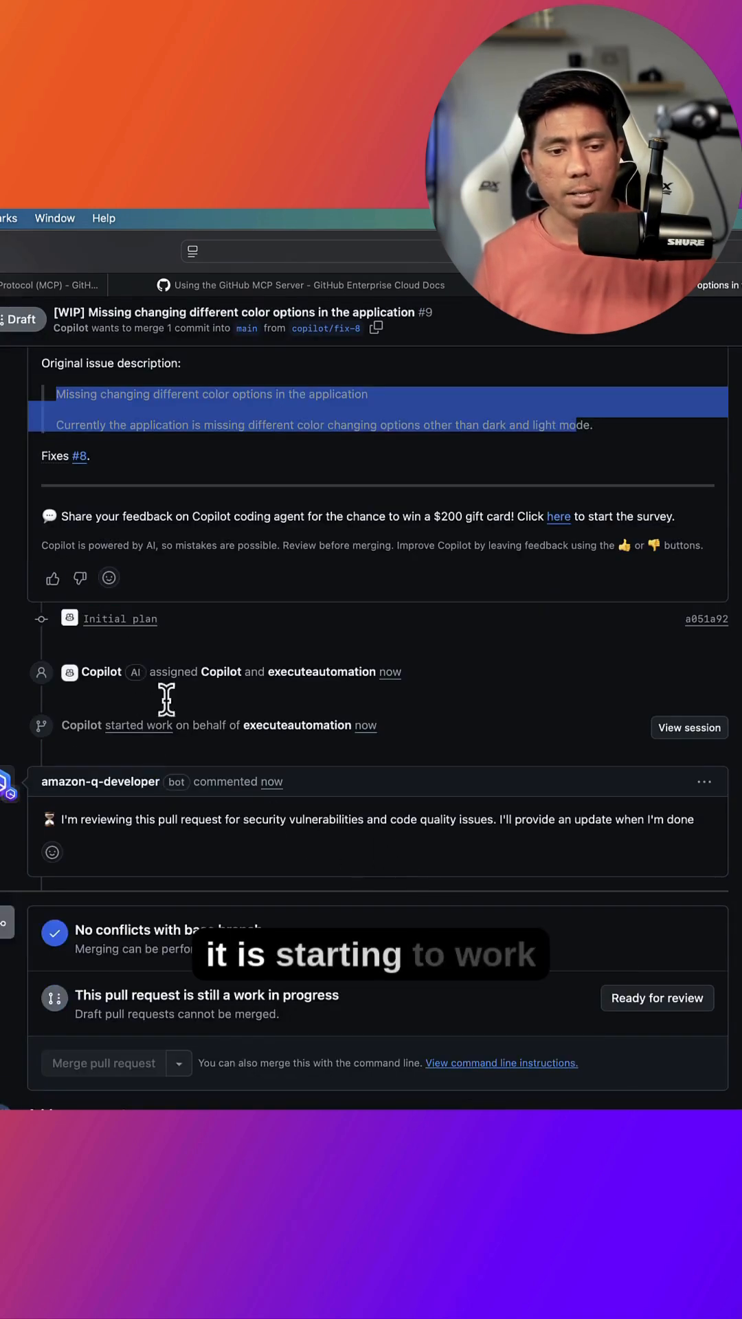